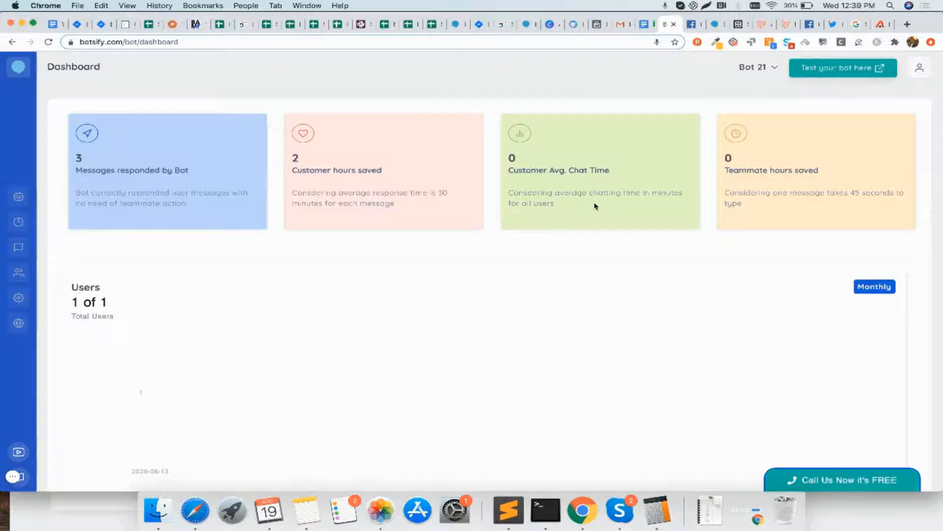
pyautogui.moveTo(567, 208)
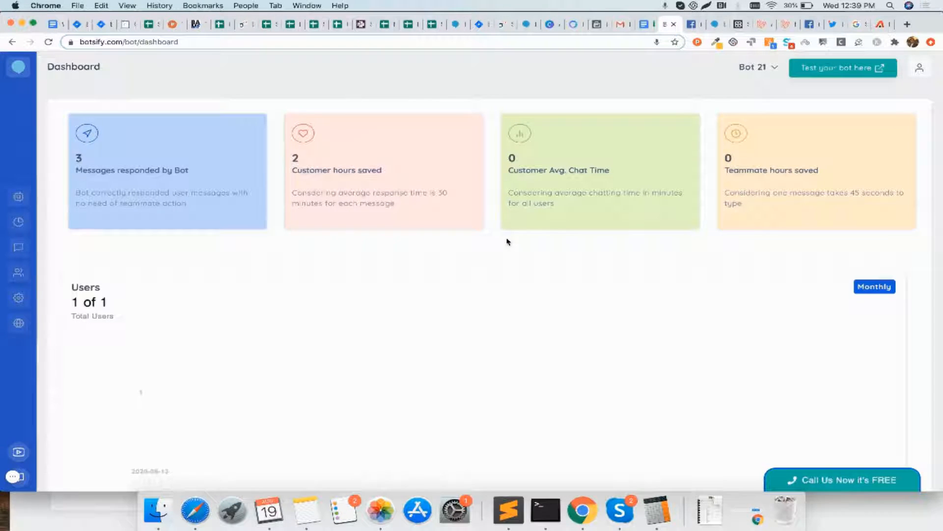
pyautogui.moveTo(153, 233)
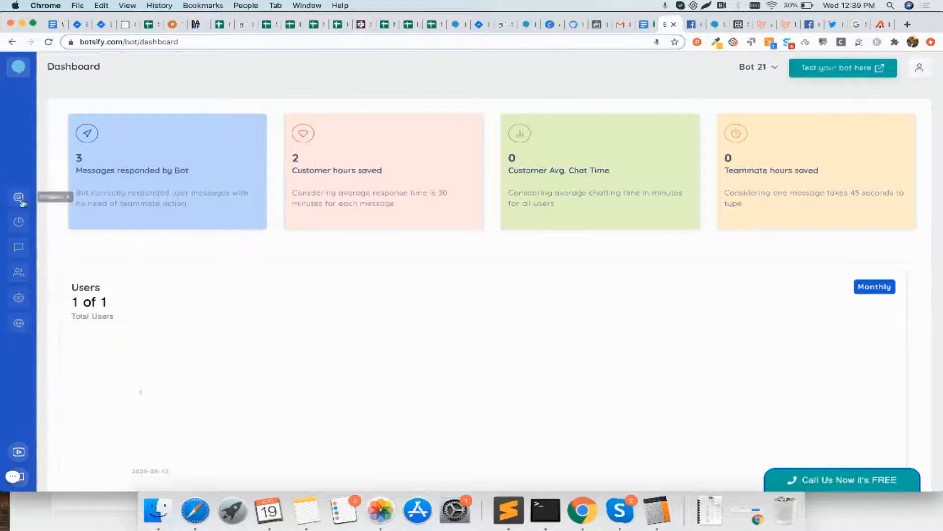
# - Navigate to the Manage Bot Stories page for Bot 21, currently empty
pyautogui.click(19, 196)
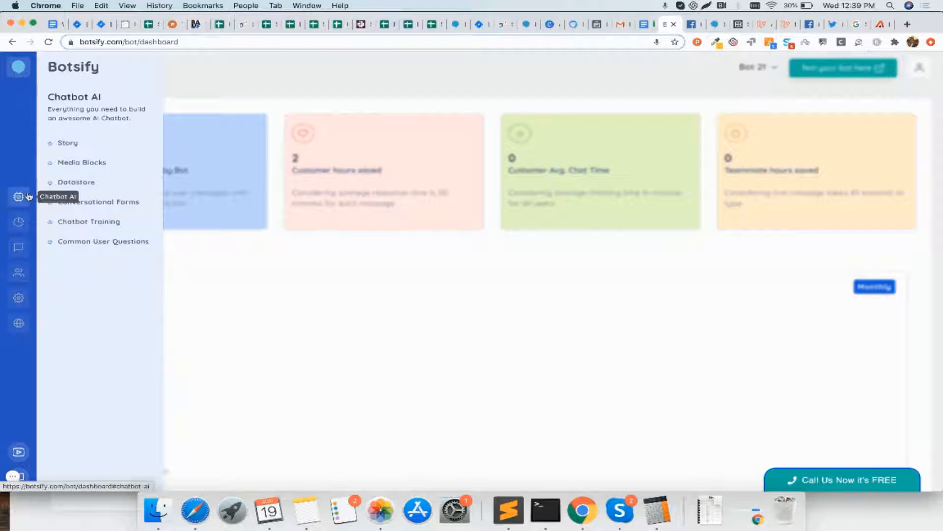
pyautogui.click(68, 143)
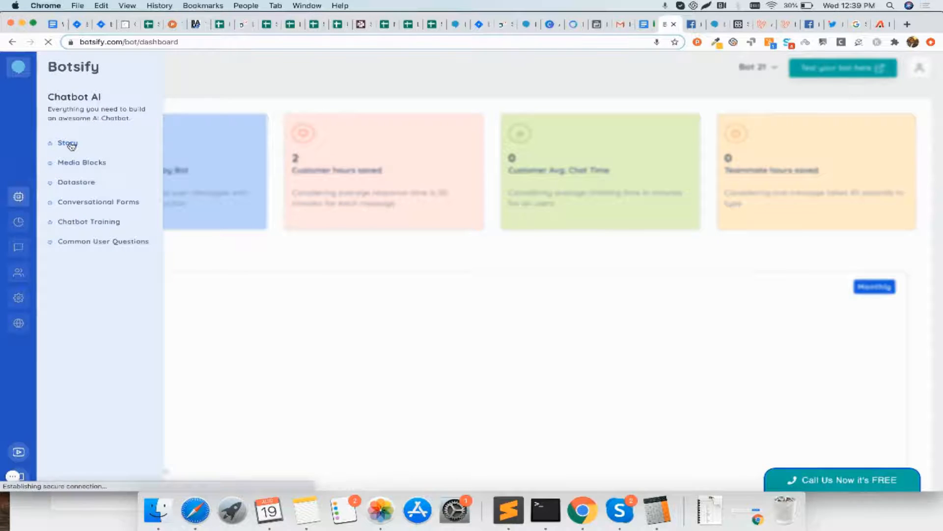
pyautogui.click(67, 144)
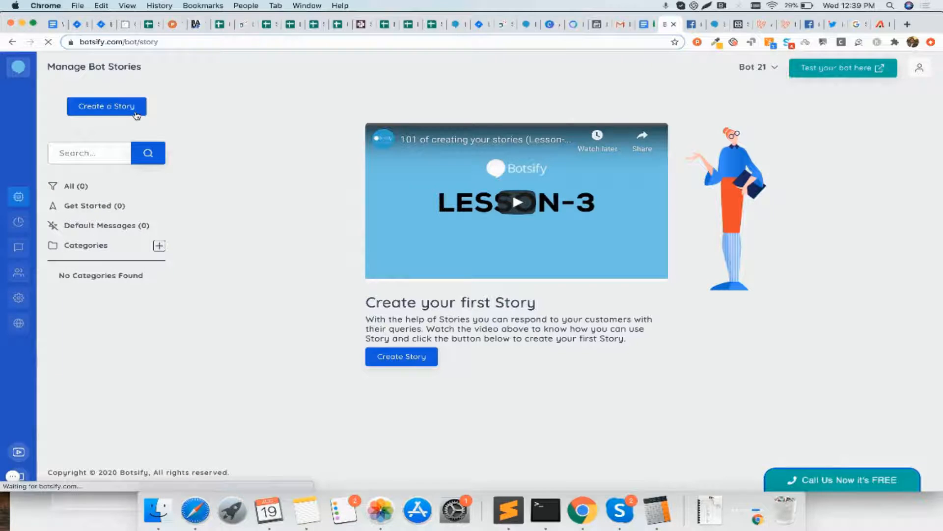
# - Create a story pairing 'What are your office timings' with reply 'Our office timings are 9-6pm'
pyautogui.click(106, 106)
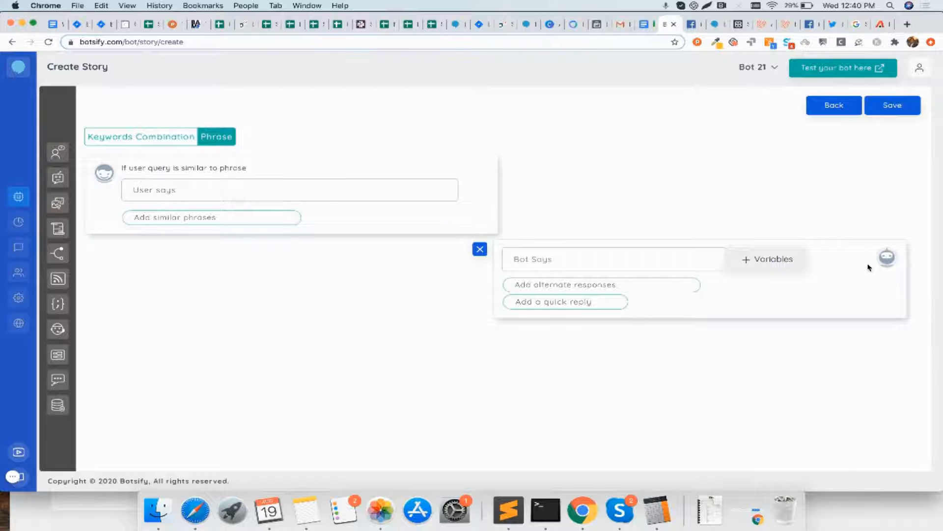
pyautogui.click(288, 190)
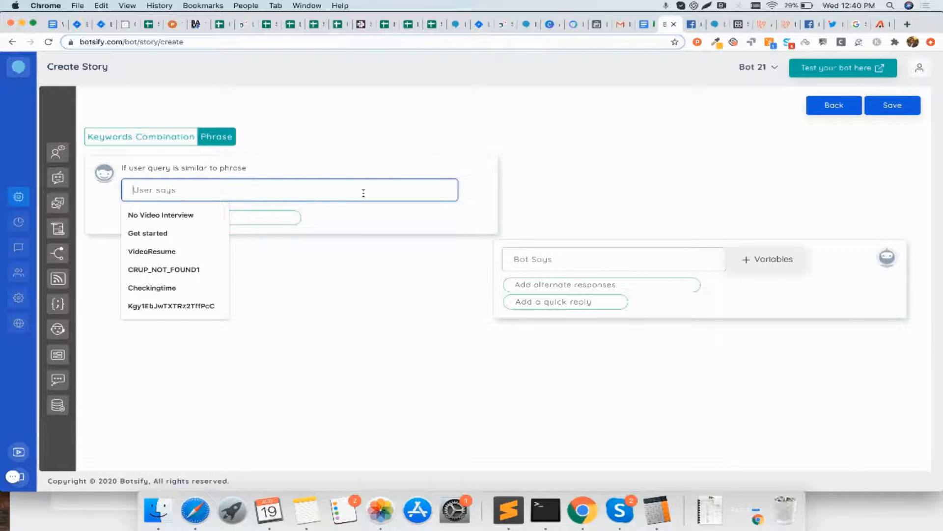
pyautogui.write('W')
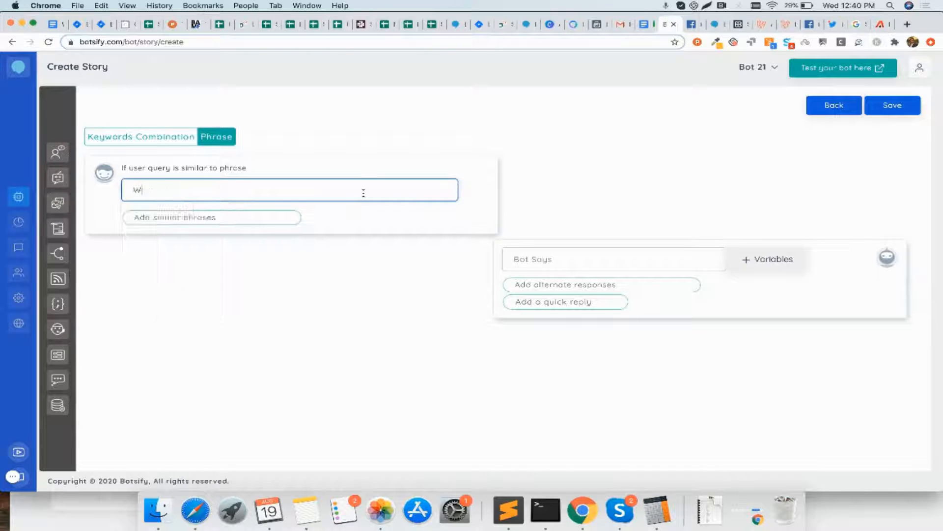
pyautogui.write('hat are your office timings')
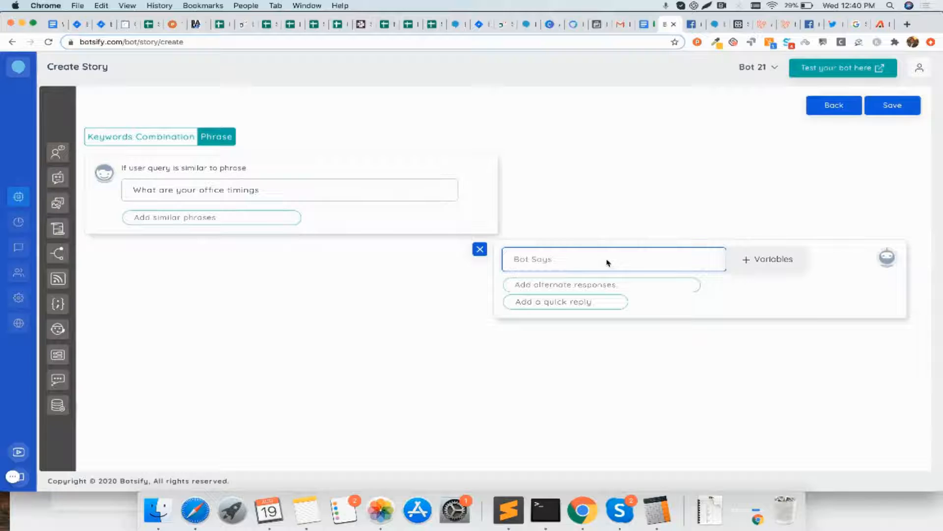
pyautogui.write('Our office tim')
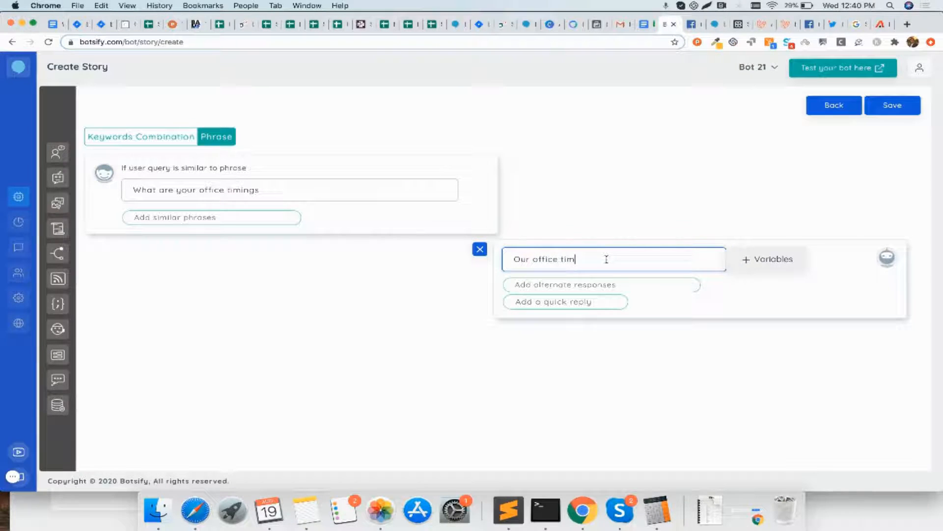
pyautogui.write('ings are')
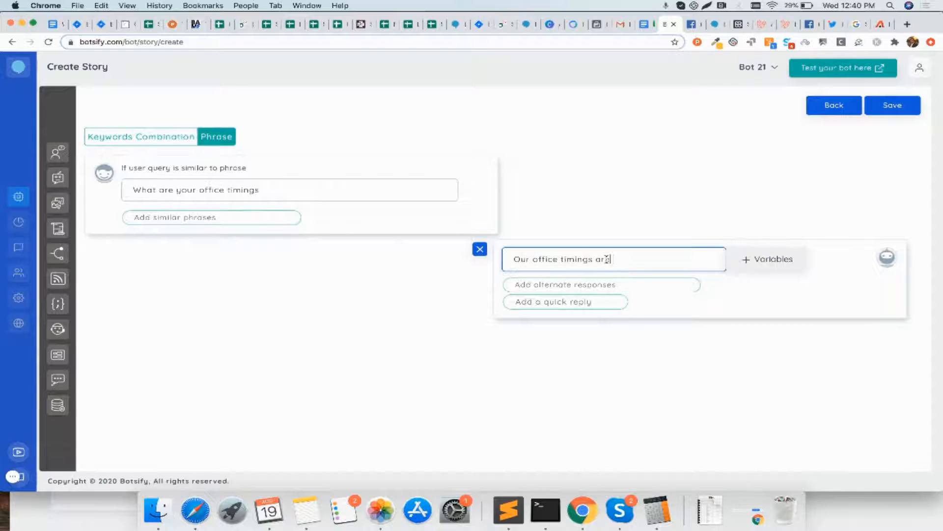
pyautogui.write('9-6pm')
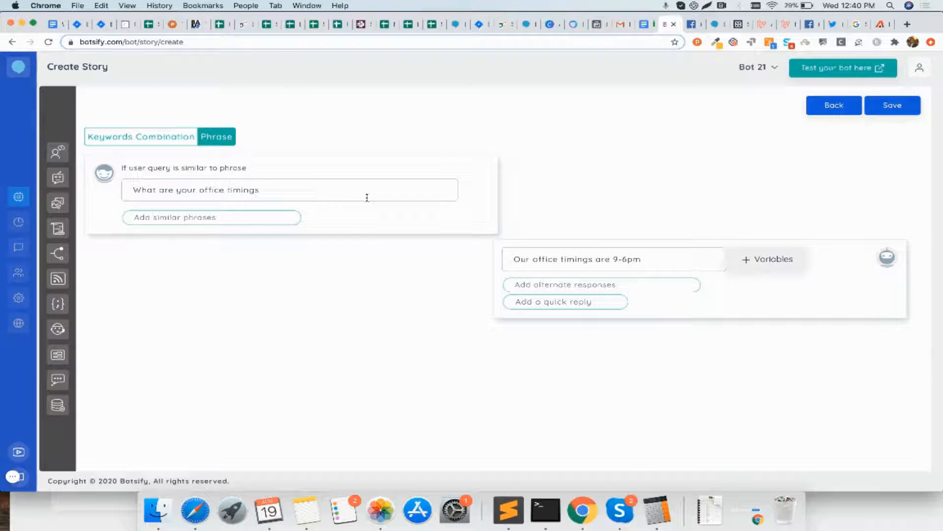
pyautogui.moveTo(633, 204)
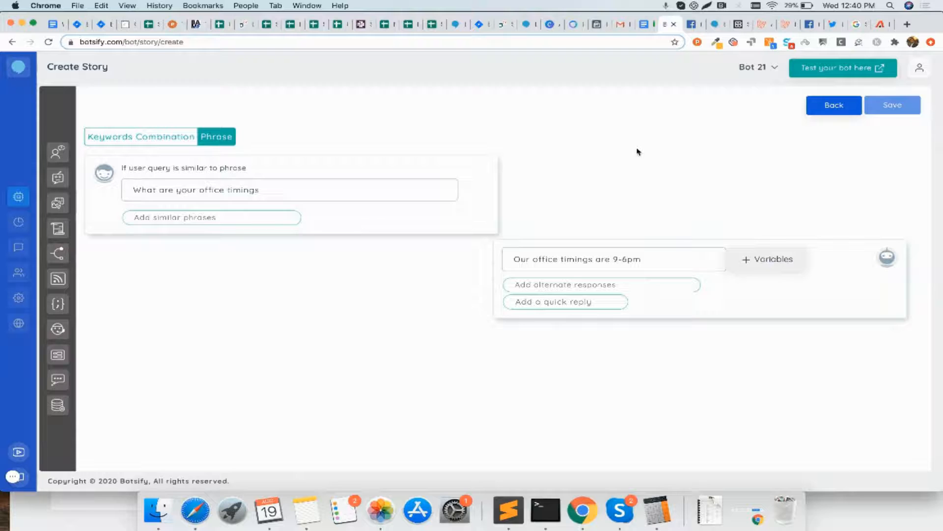
# - Save the office-timings story so it appears as a phrase-based story
pyautogui.click(893, 105)
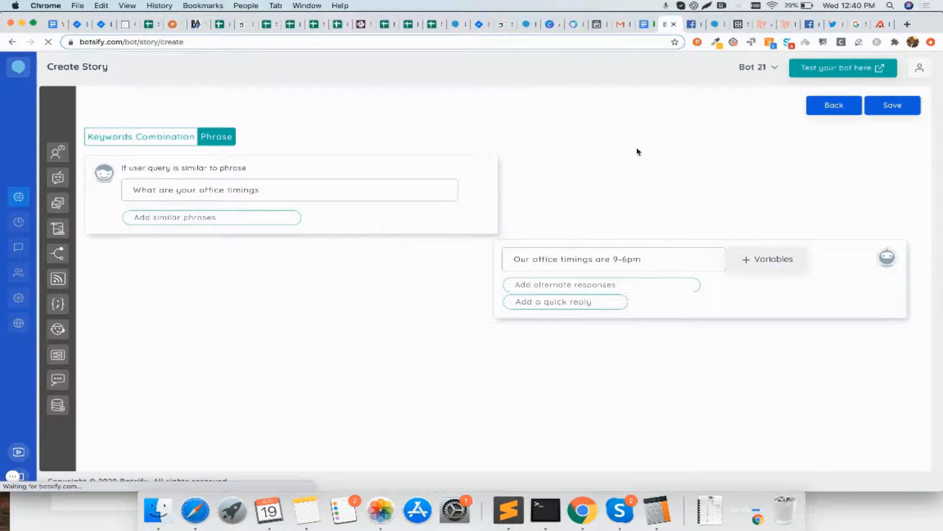
pyautogui.click(893, 105)
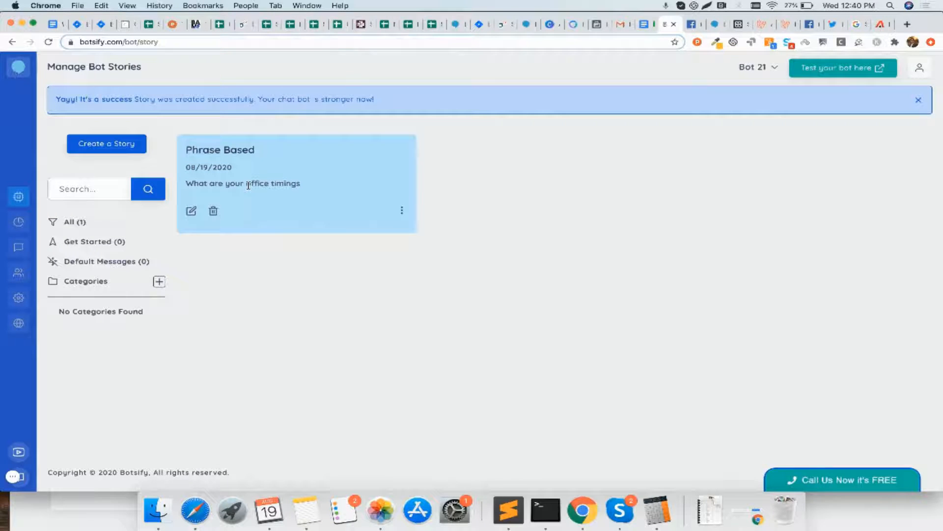
pyautogui.moveTo(314, 161)
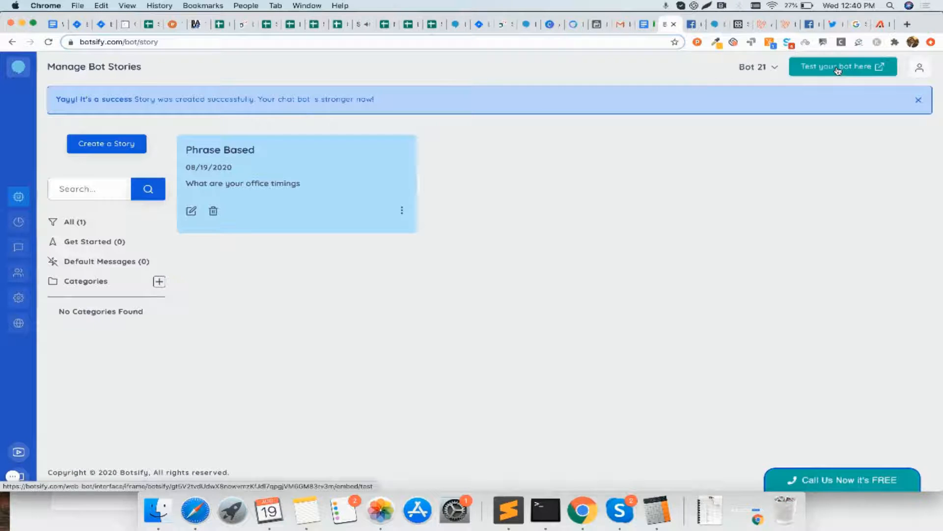
# - Ask the test bot 'what are your office timings' and get the 9-6pm reply
pyautogui.click(842, 66)
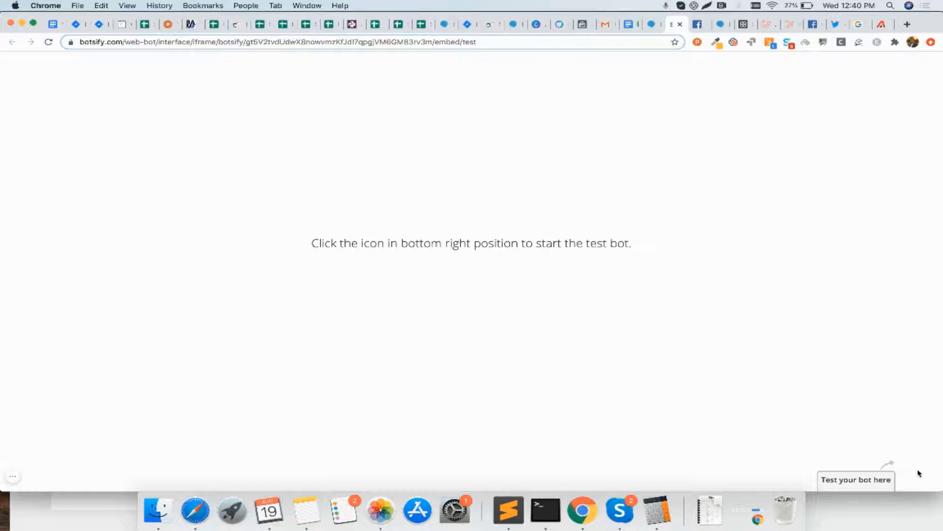
pyautogui.click(913, 463)
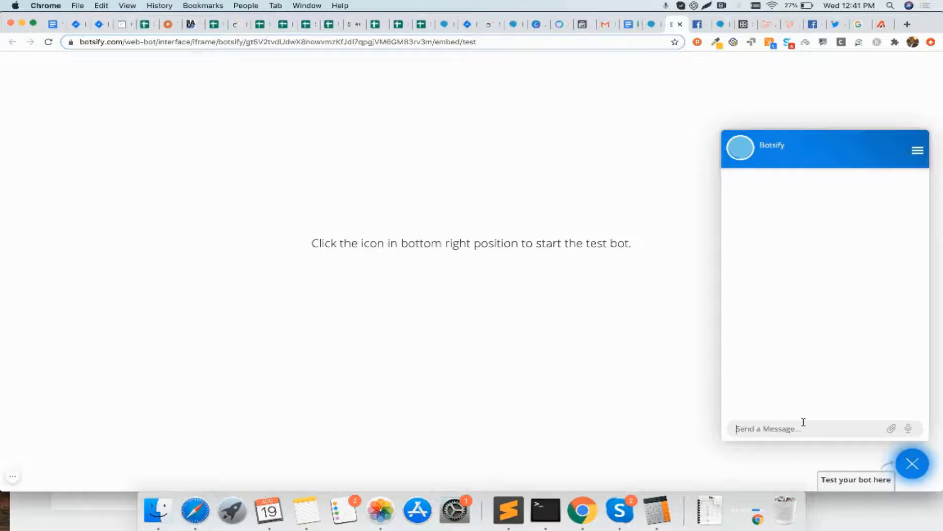
pyautogui.write('what are your')
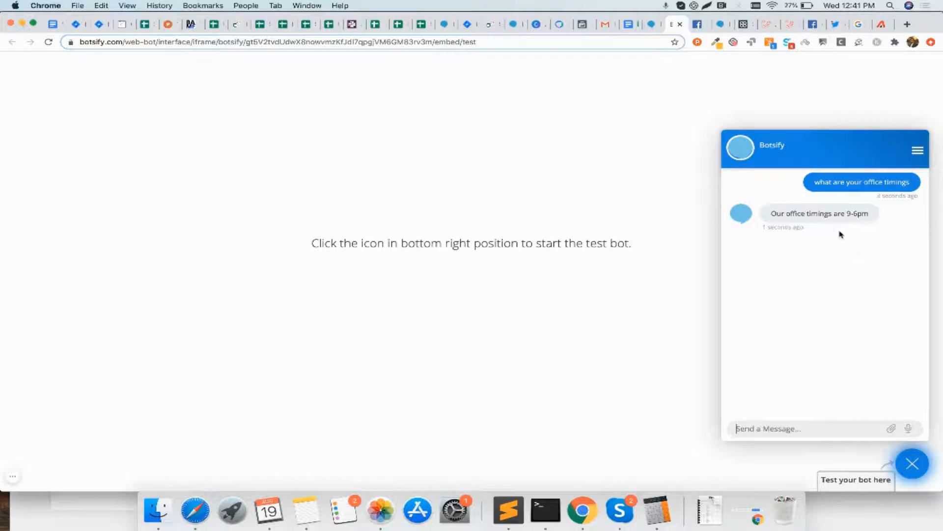
pyautogui.moveTo(768, 130)
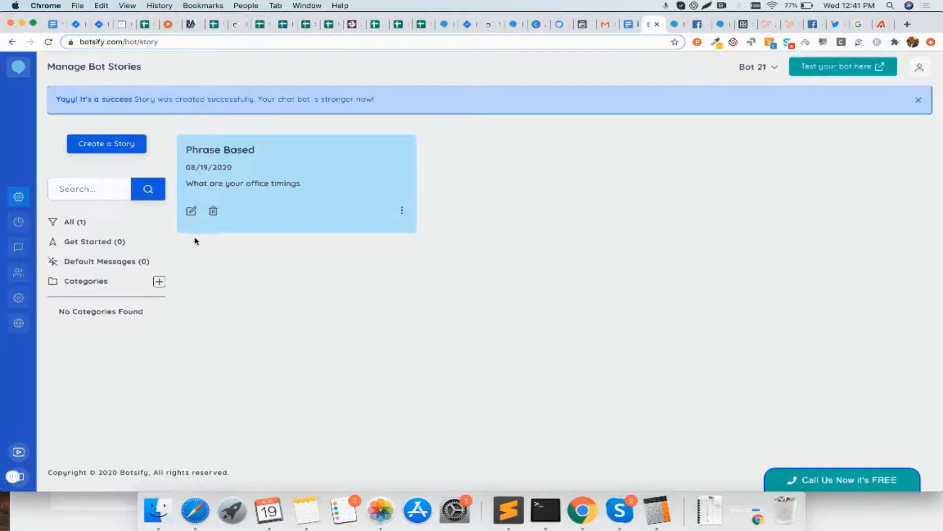
pyautogui.moveTo(268, 318)
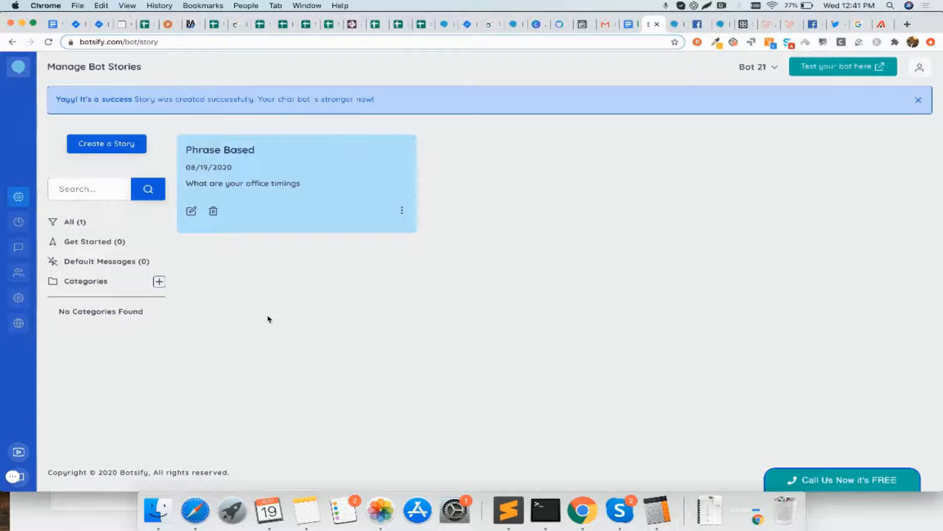
pyautogui.moveTo(18, 297)
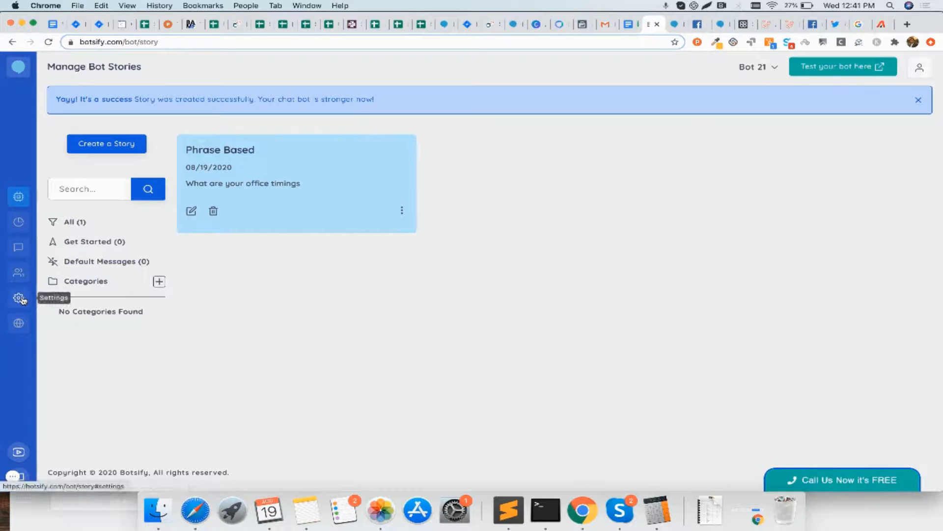
# - Go to Settings > Publish Bot to list connectable Facebook pages
pyautogui.click(18, 296)
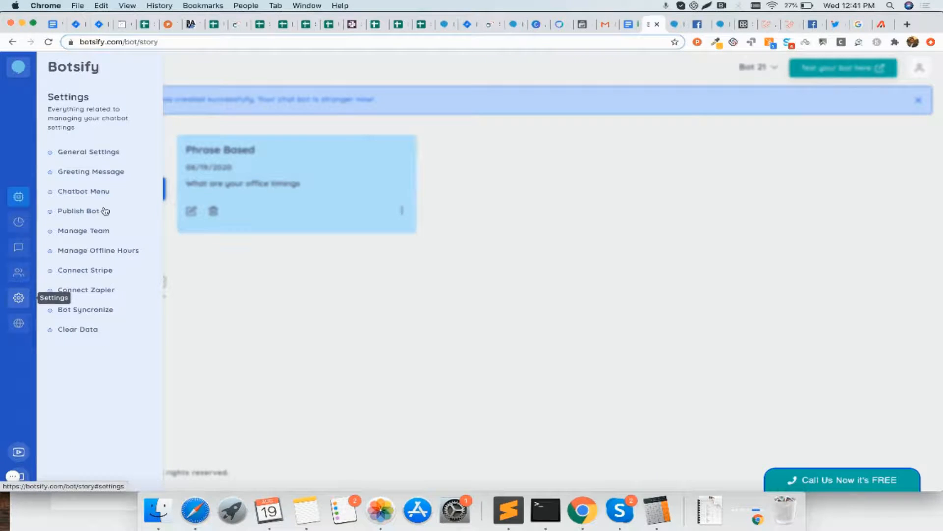
pyautogui.click(79, 210)
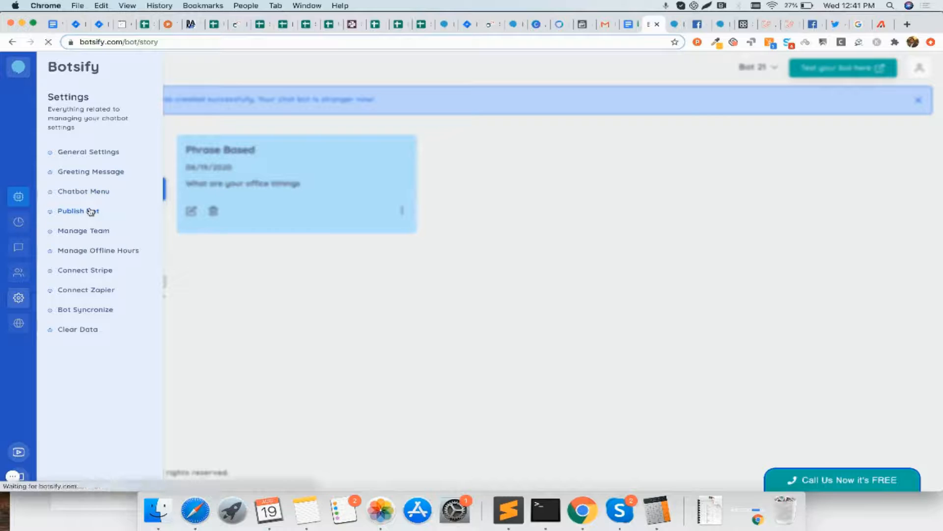
pyautogui.click(77, 210)
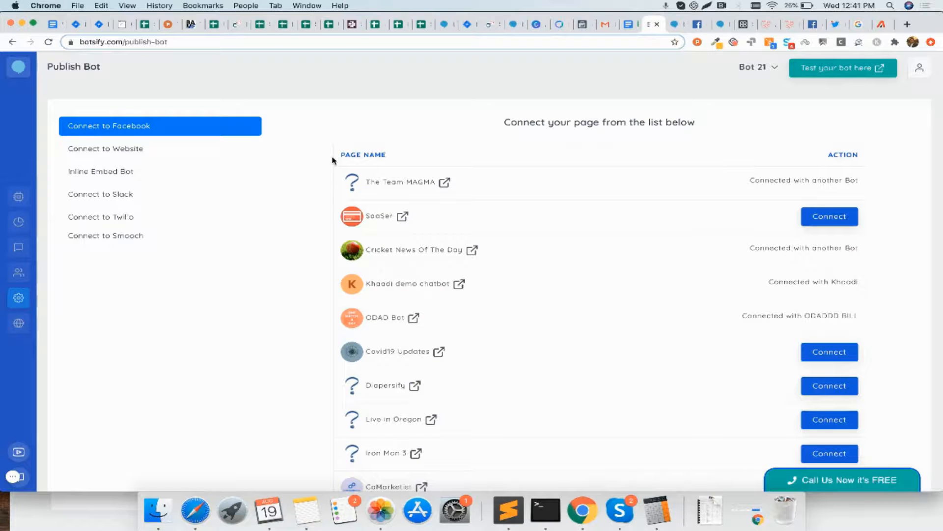
# - Connect the bot to the Covid19 Updates Facebook page
pyautogui.scroll(-3)
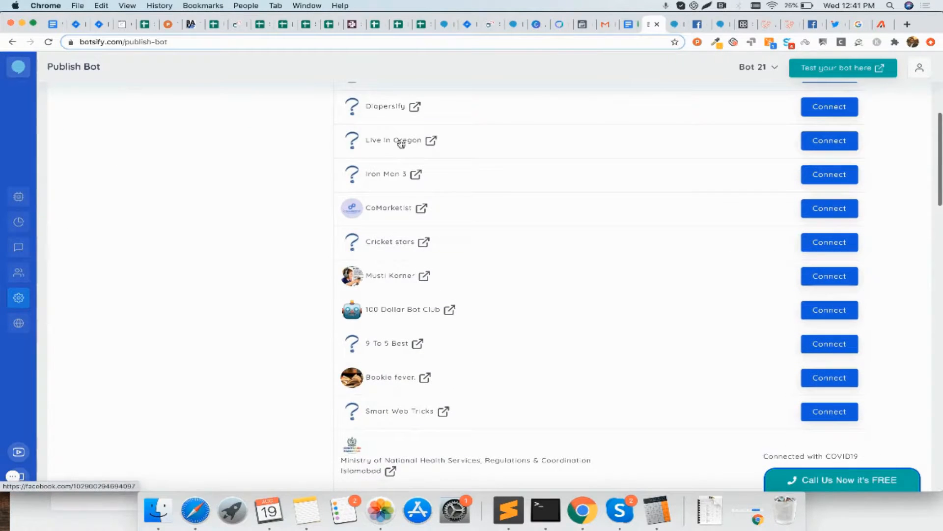
pyautogui.moveTo(401, 140)
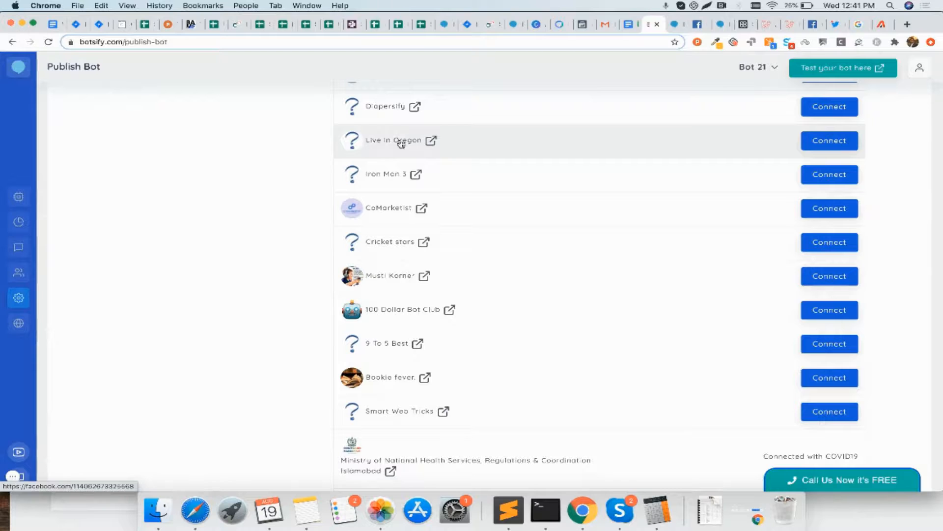
pyautogui.moveTo(433, 144)
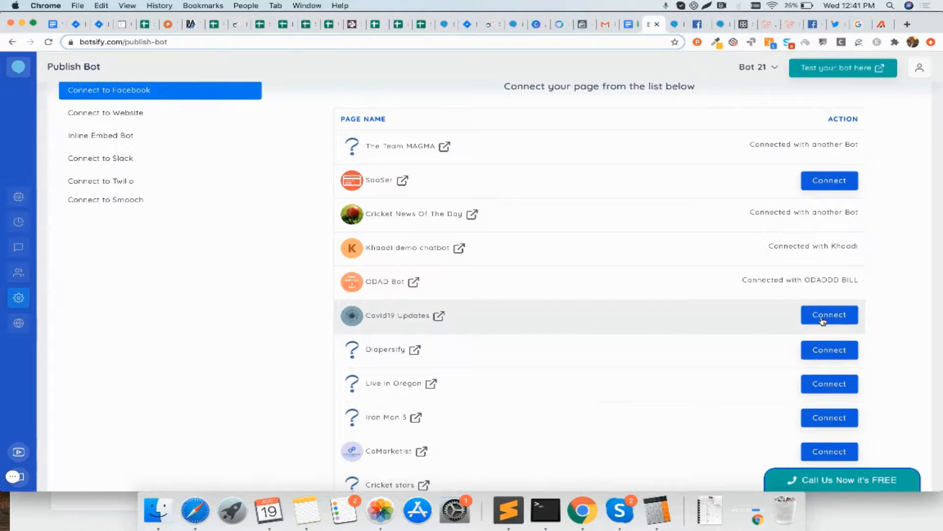
pyautogui.click(828, 314)
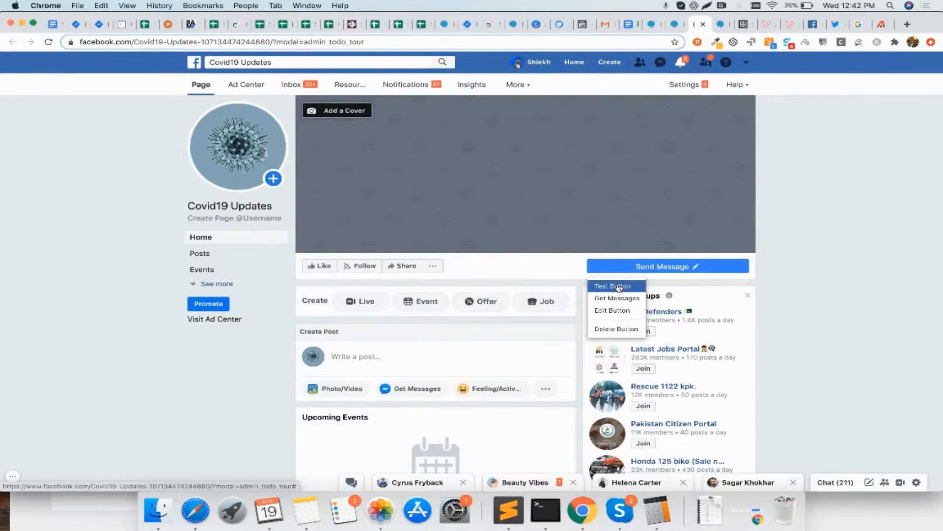
# - Send 'what are your office timings' to Covid19 Updates via the Test Button chat
pyautogui.click(612, 286)
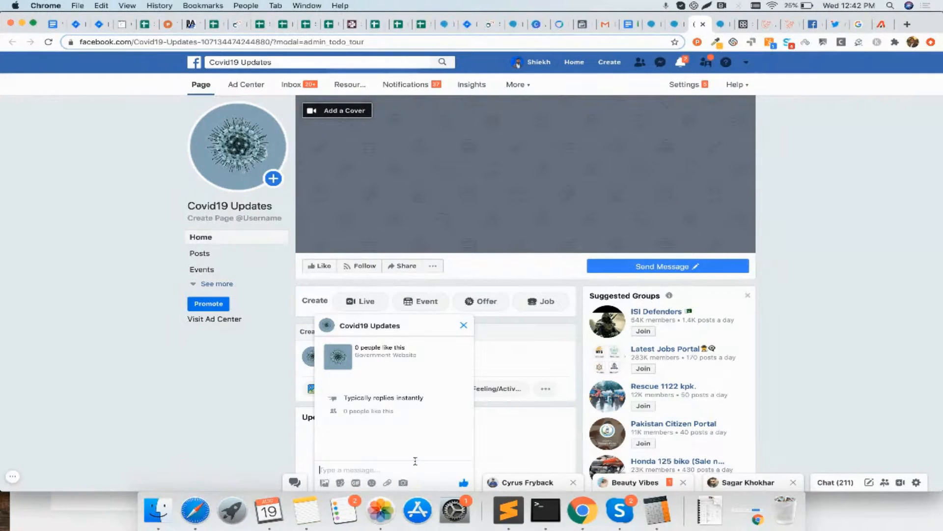
pyautogui.write('what are your offic')
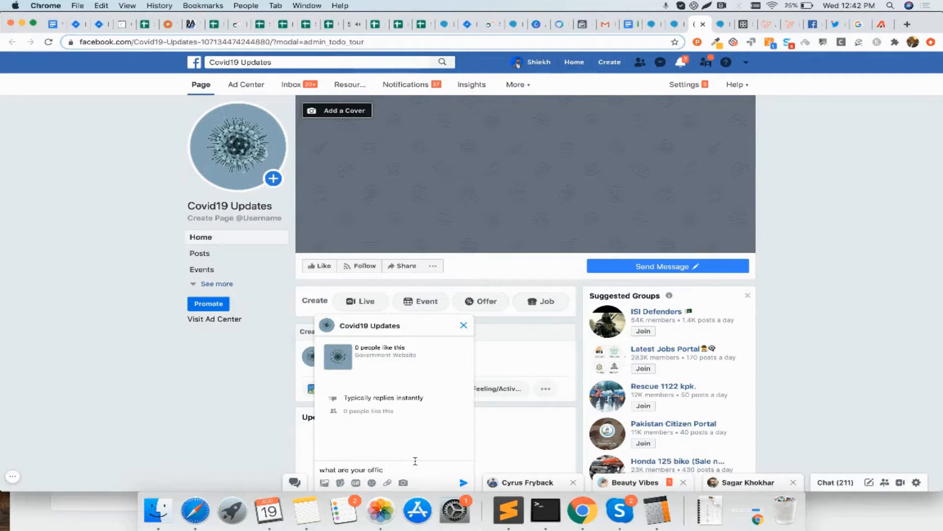
pyautogui.click(463, 482)
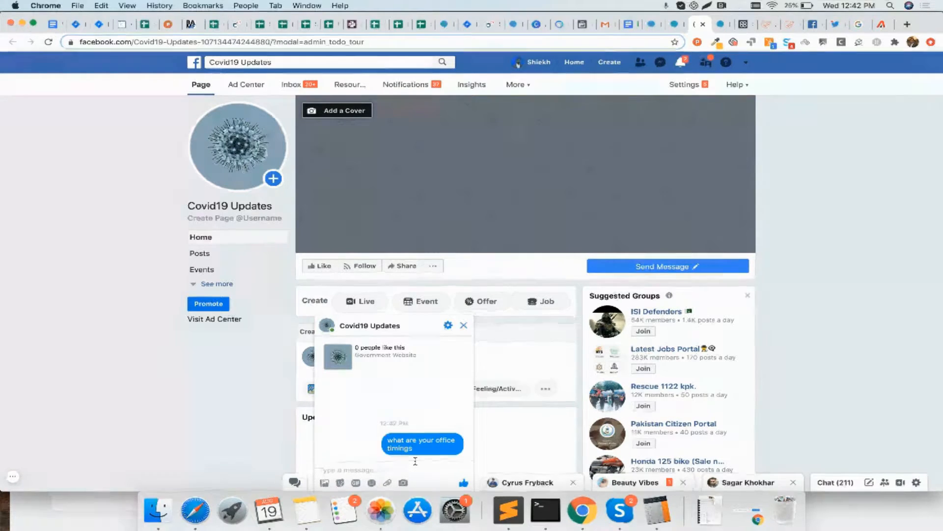